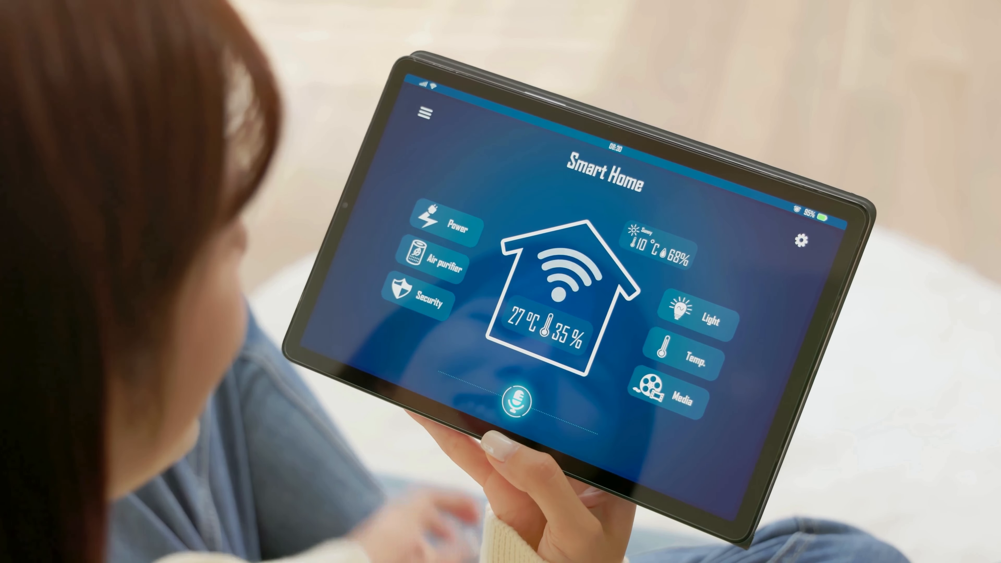
left_click(685, 356)
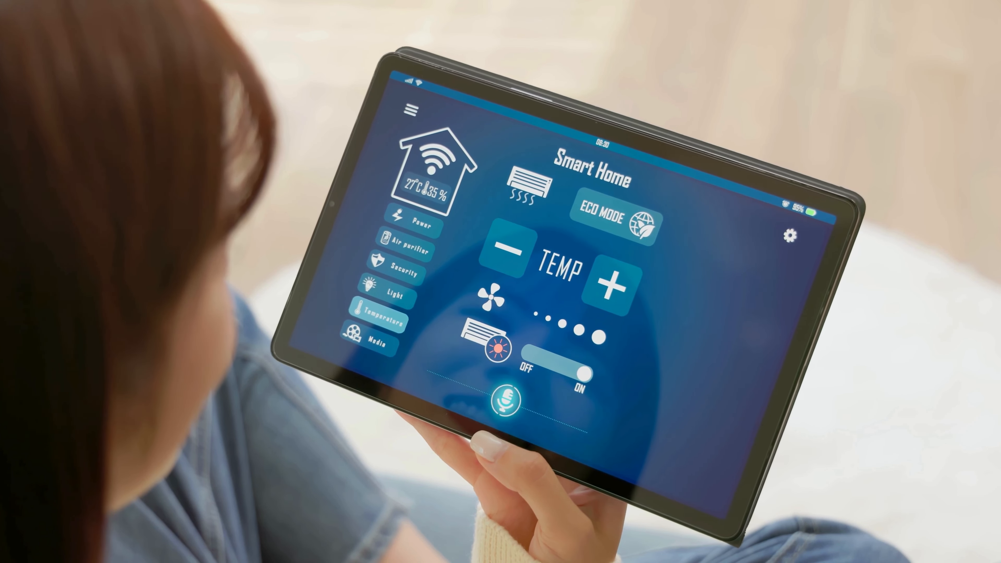
left_click(504, 399)
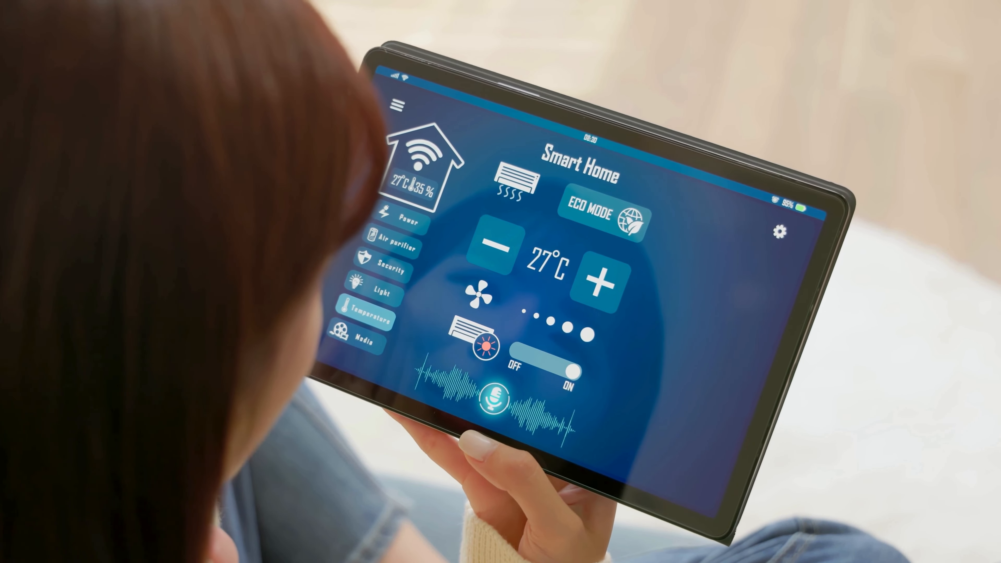
left_click(603, 211)
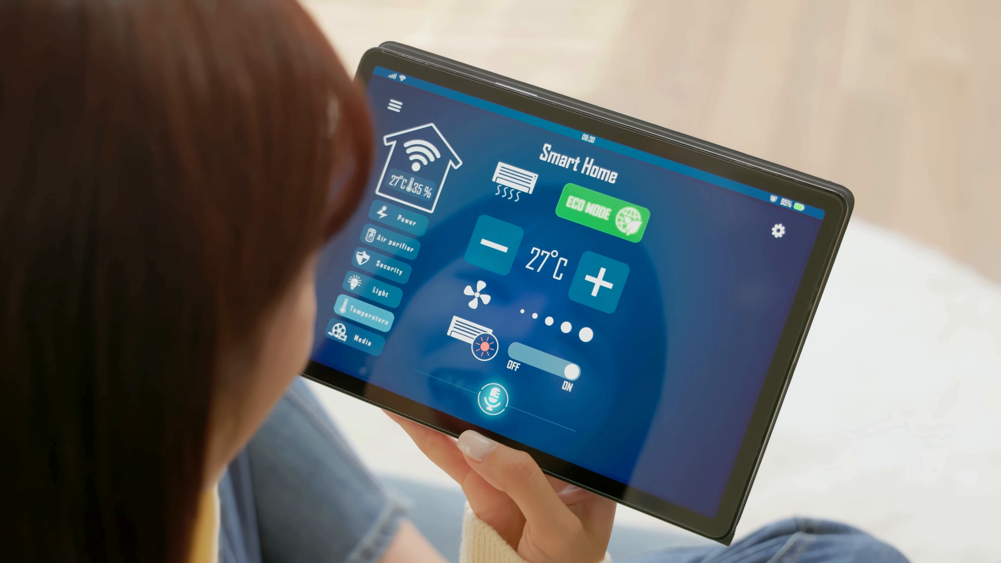
left_click(491, 250)
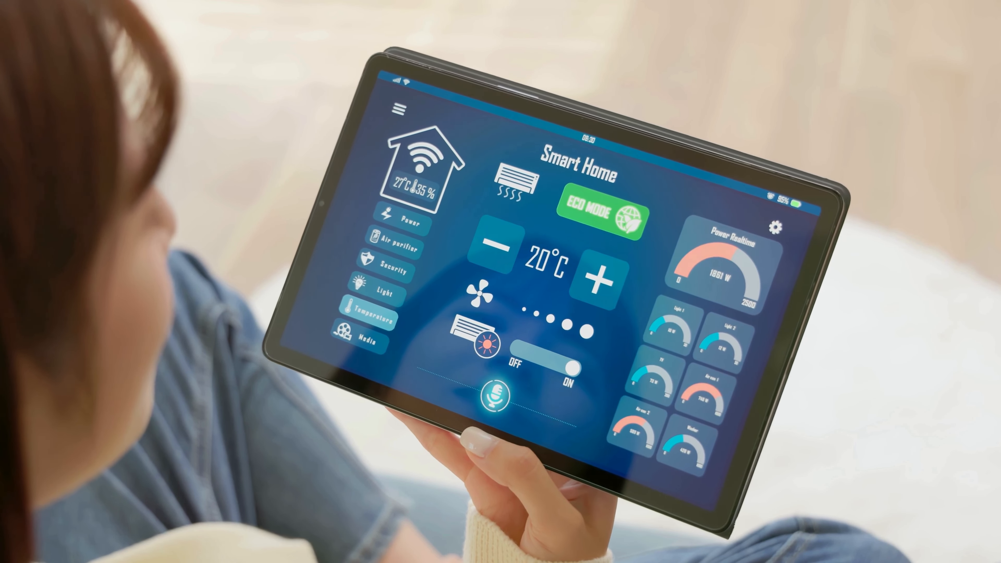
left_click(491, 250)
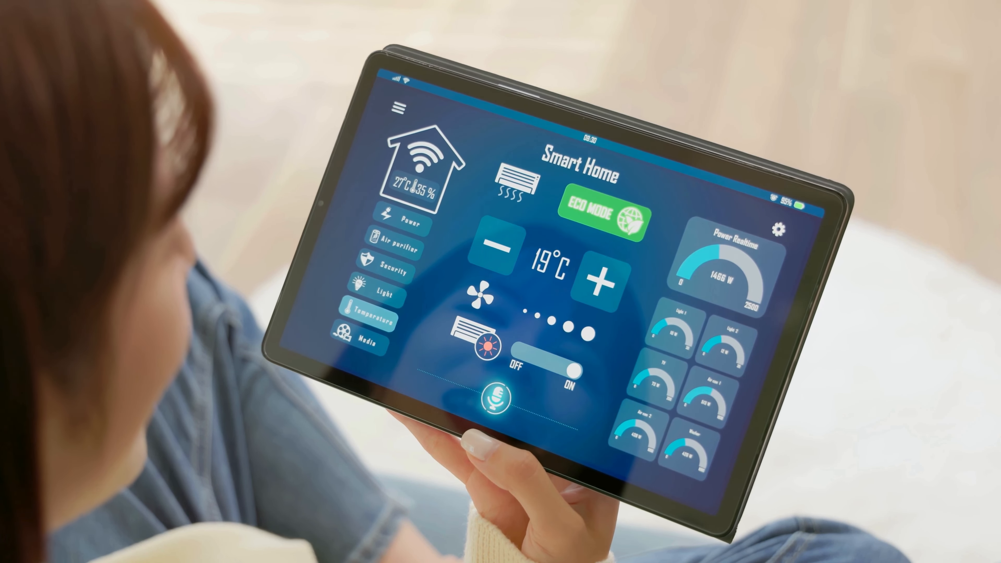